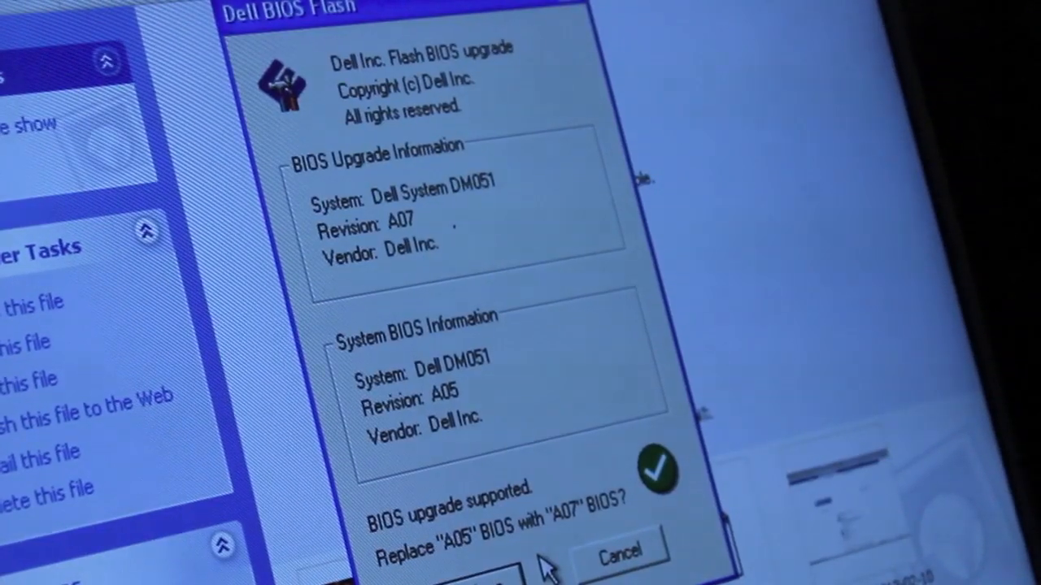
- Accept replacing the A05 BIOS with A07, reaching the final flash-and-reboot confirmation
click(479, 569)
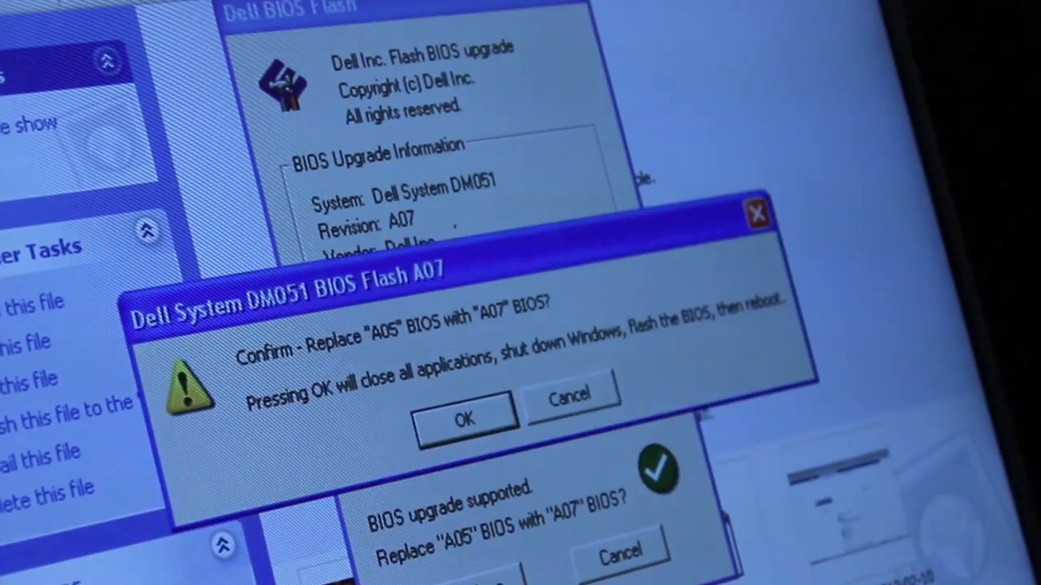